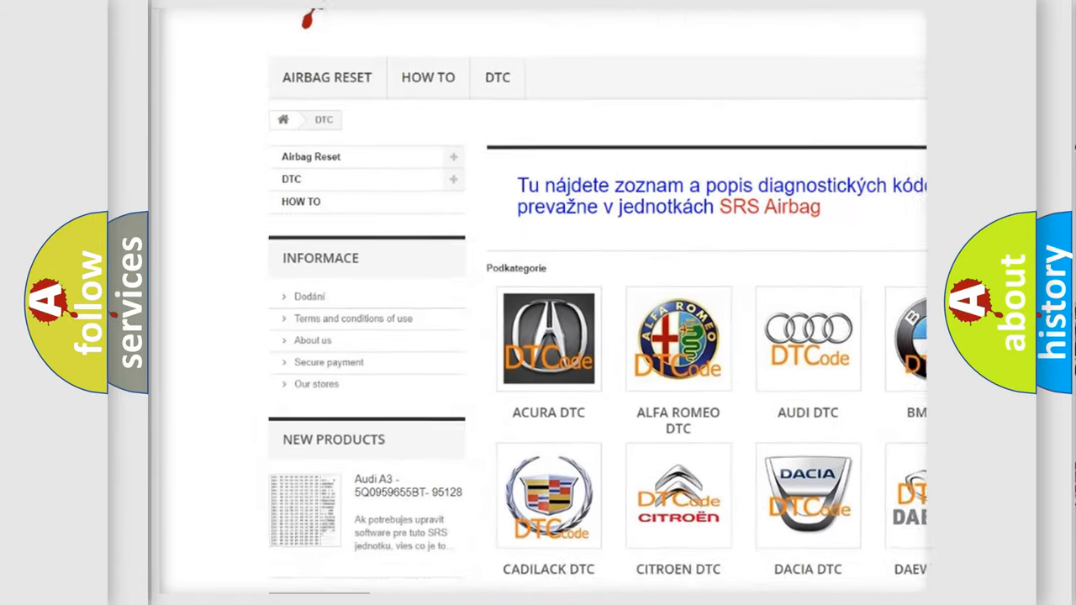
- Choose AUDI DTC from the manufacturer grid to reach its trouble code list
scroll(down, 3)
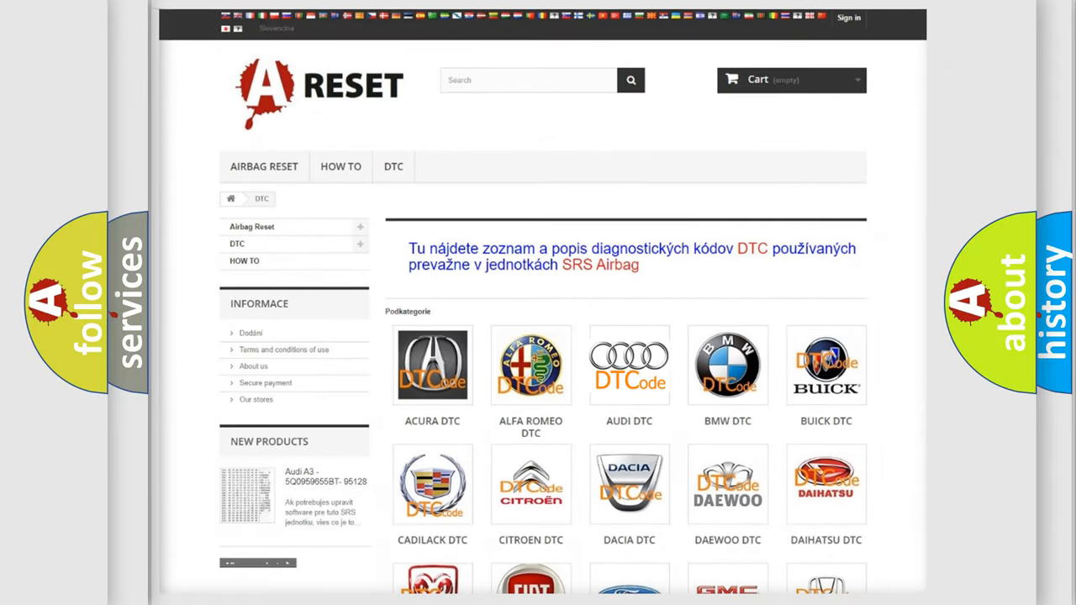
click(629, 365)
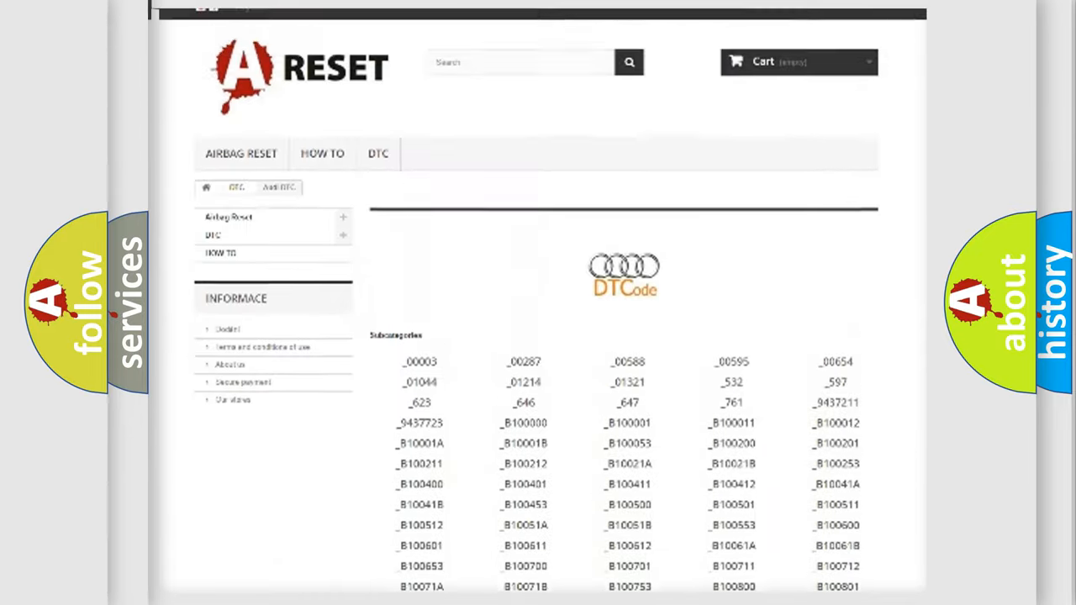
scroll(up, 3)
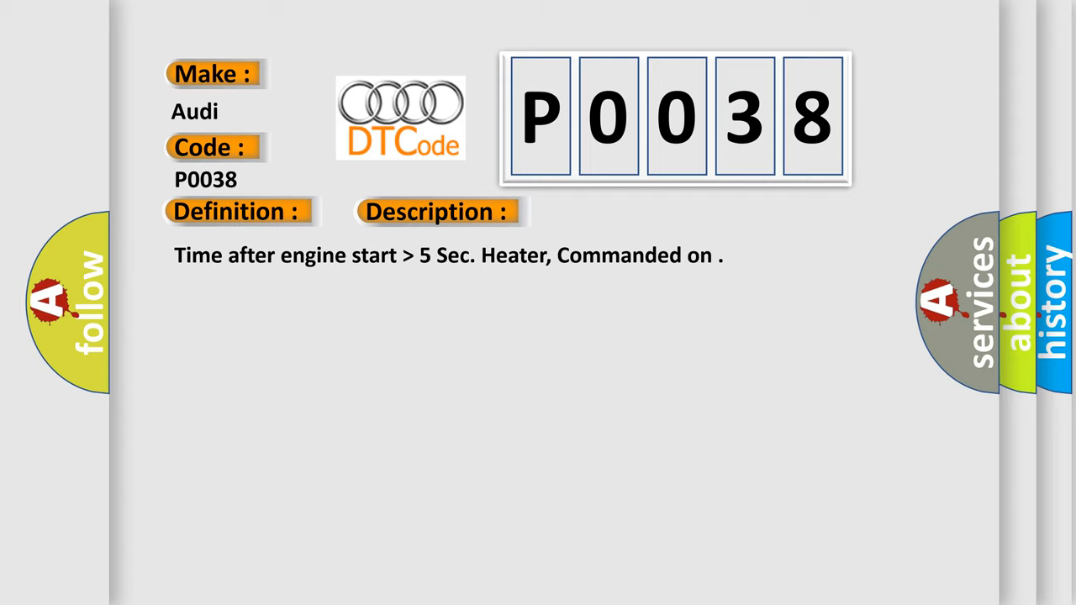
- Advance the P0038 slide to its list of possible causes
click(617, 212)
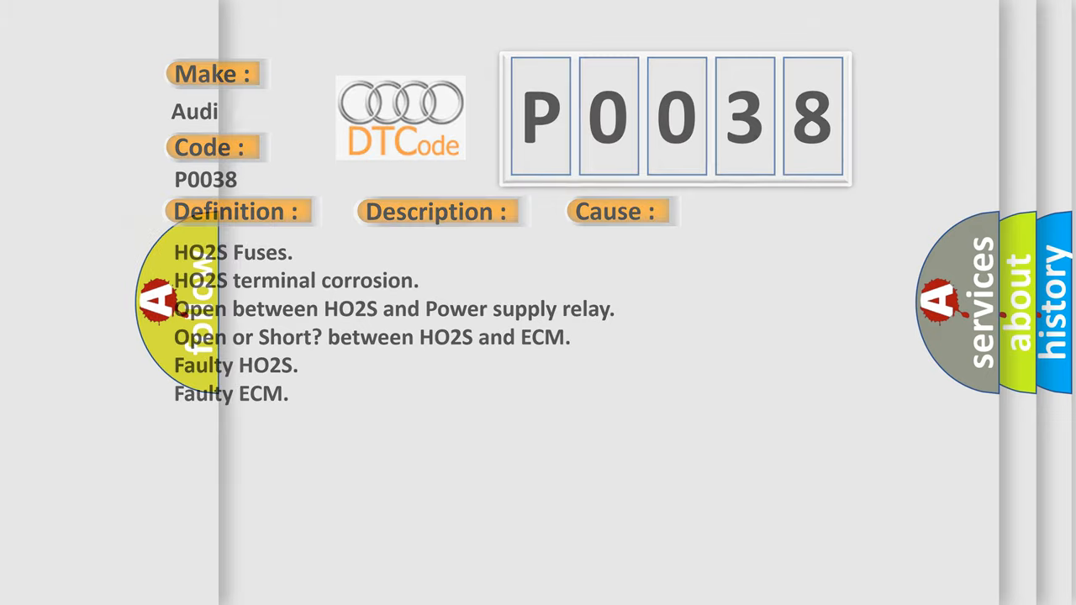